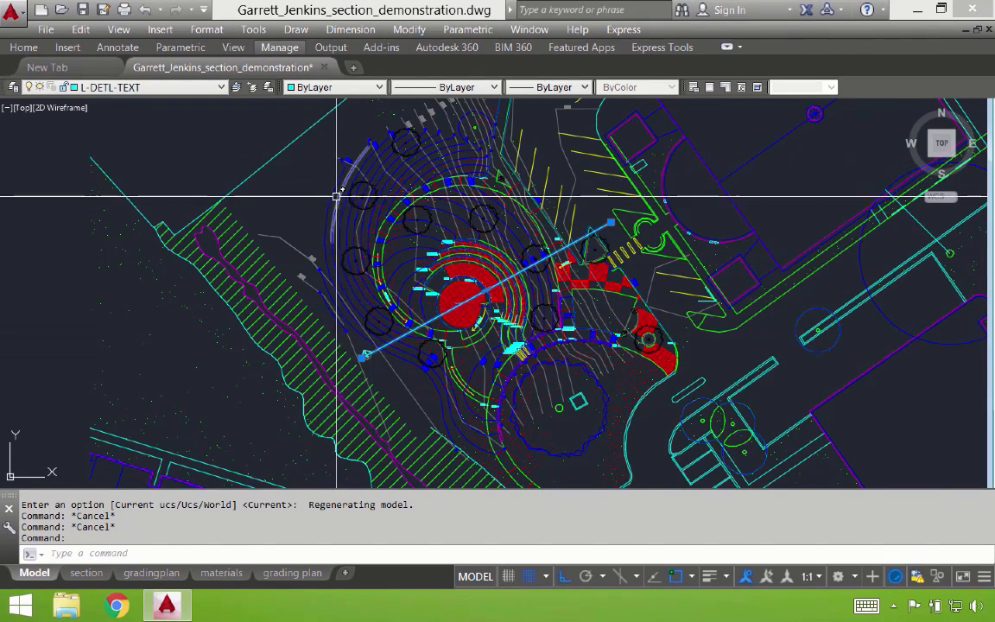
mouse_move(416, 252)
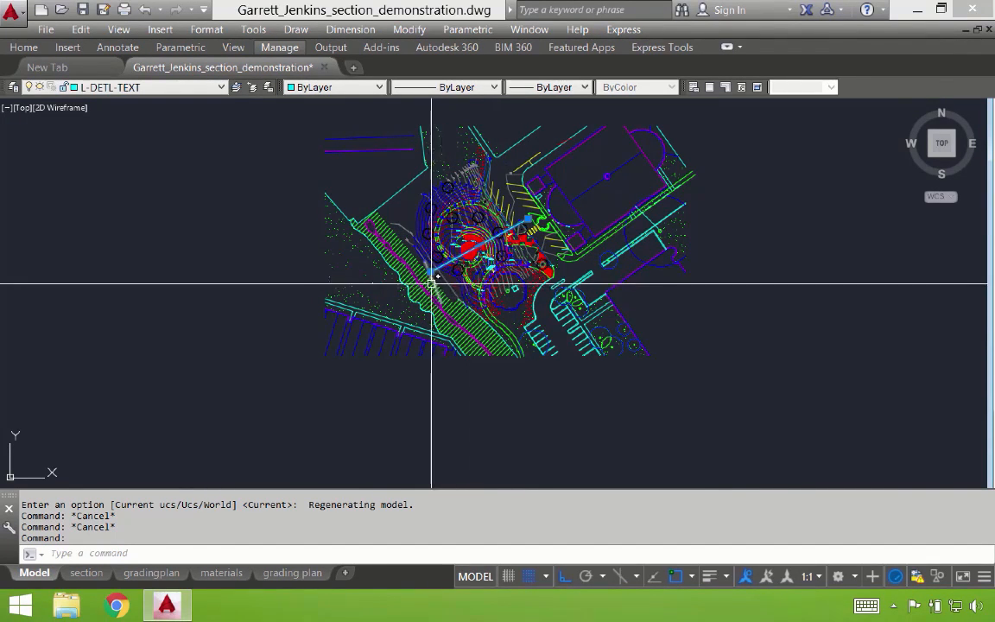
mouse_move(615, 277)
text(UCS)
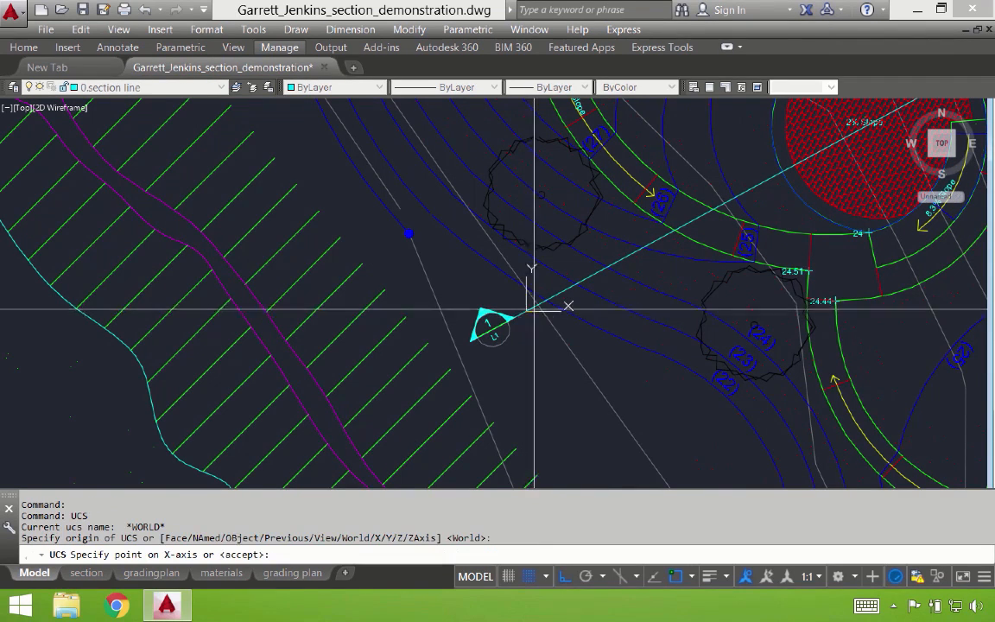
- Define the UCS X-axis direction along the diagonal section cut line
click(588, 276)
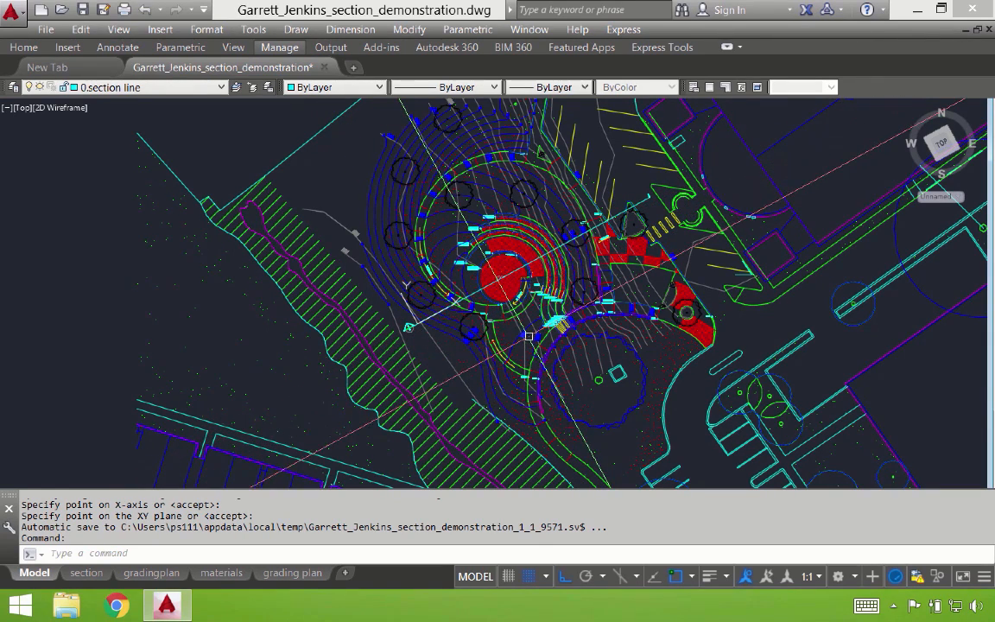
- Run PLAN on the current UCS so the section line lies horizontal
text(pl)
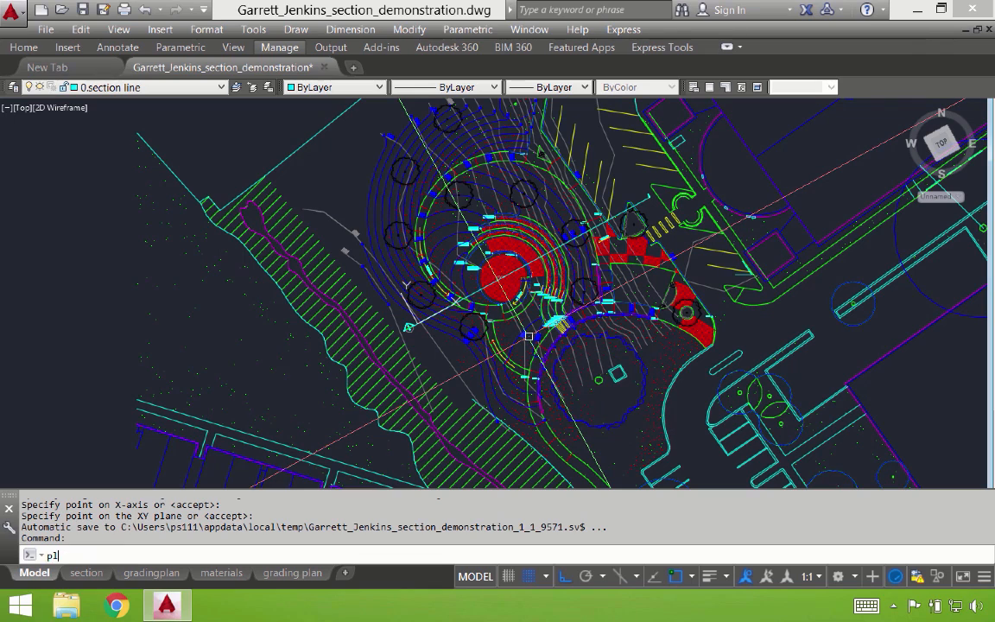
text(PLAN)
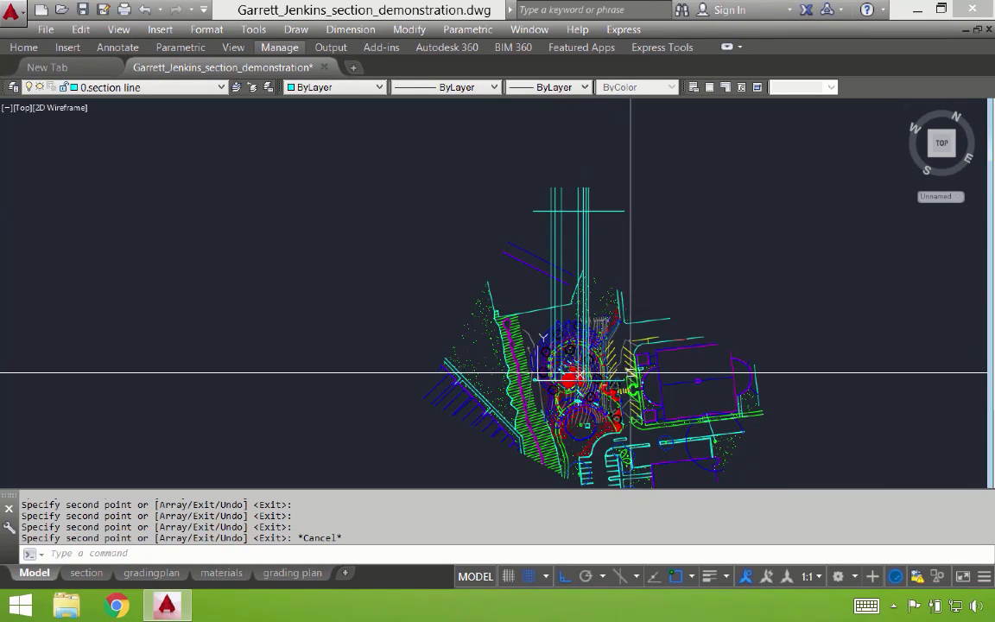
mouse_move(700, 361)
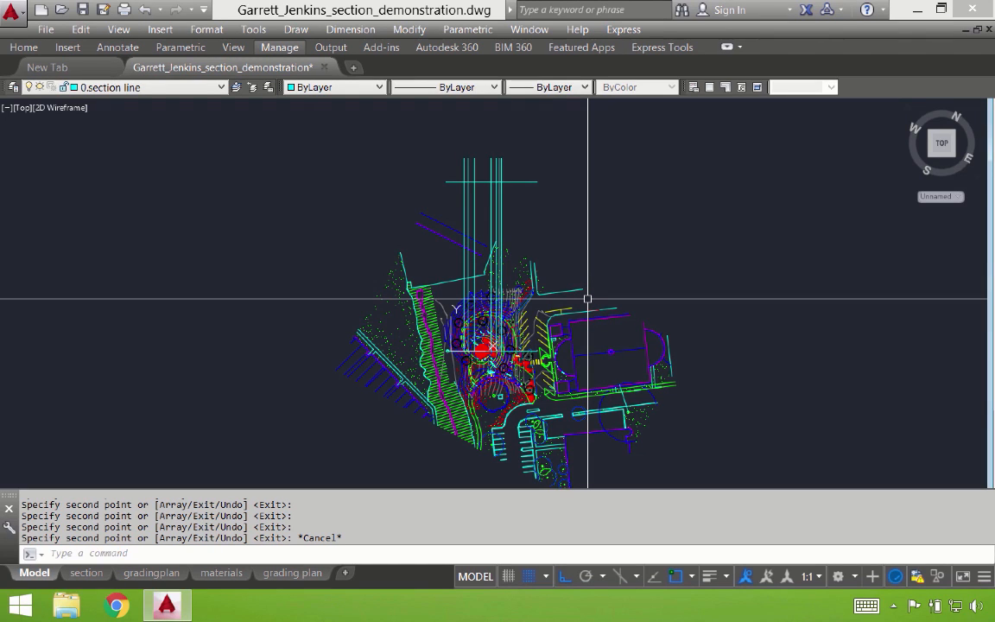
- Set the UCS back to World and start PLAN to restore the north-up view
text(ucs)
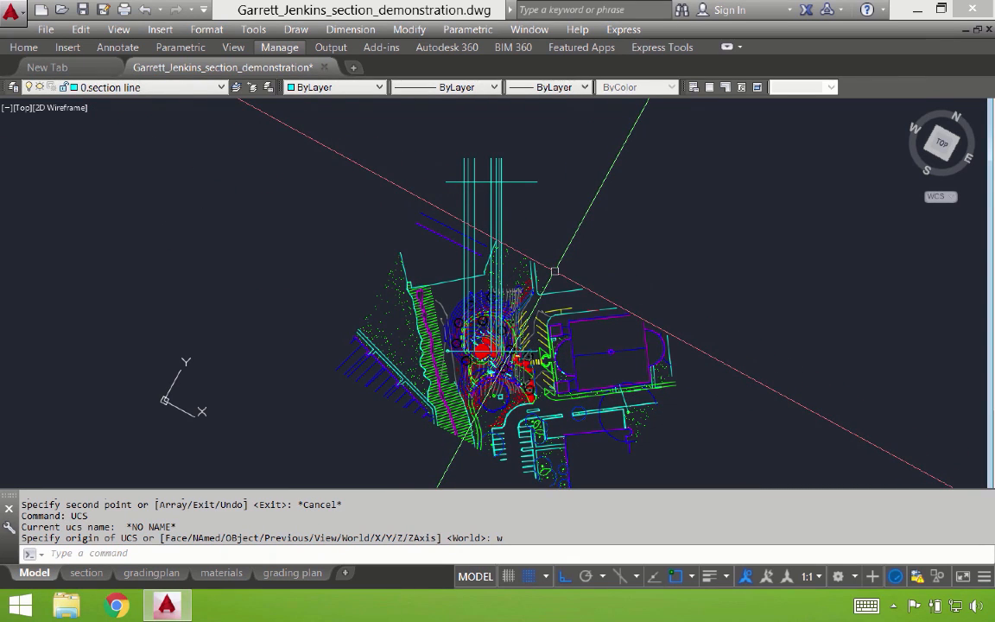
text(pl)
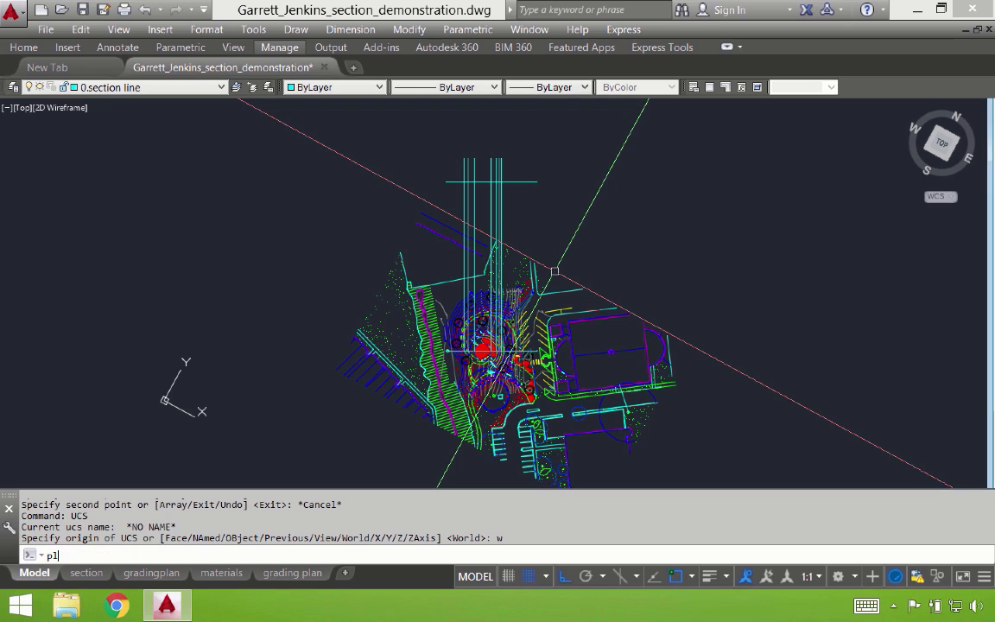